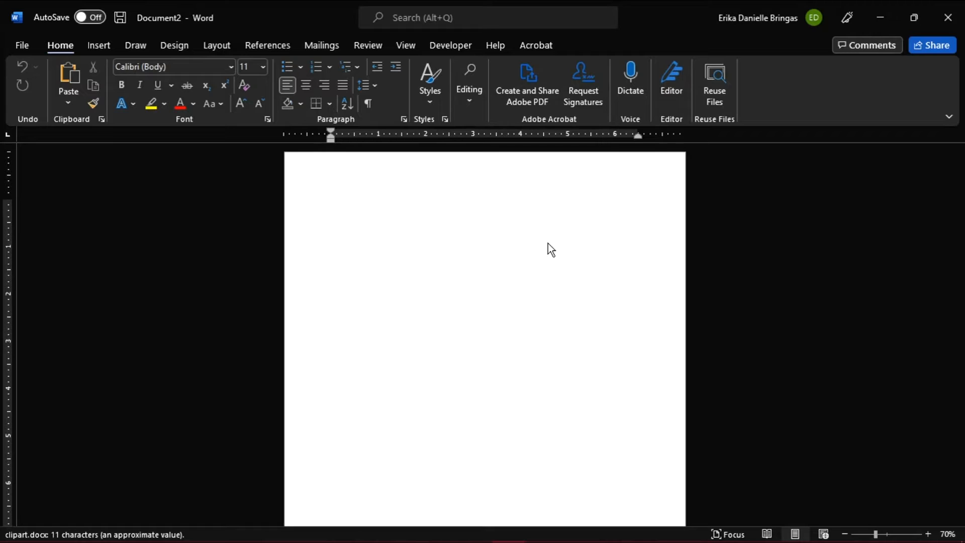
# Step: Start a new oval shape from the Insert Shapes gallery for the bear's head
pyautogui.click(331, 203)
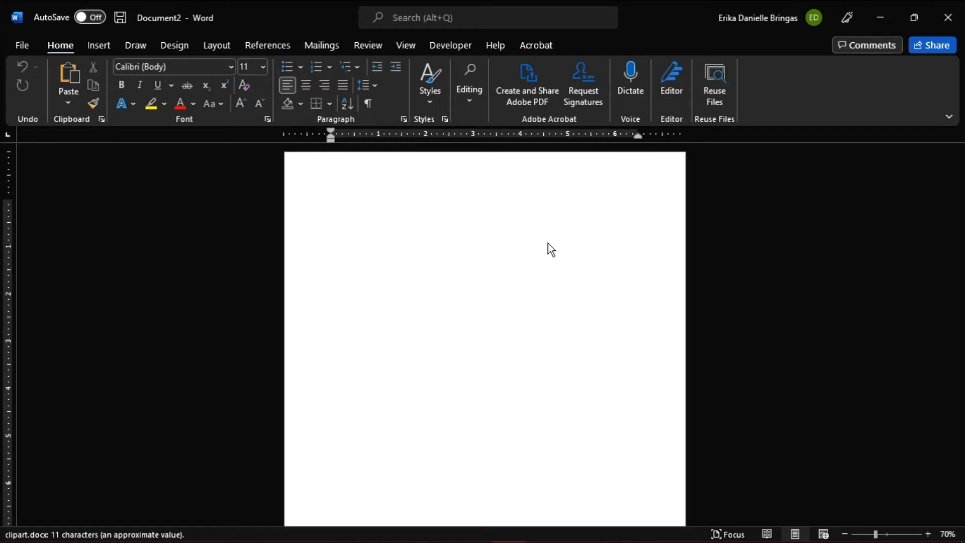
pyautogui.click(331, 203)
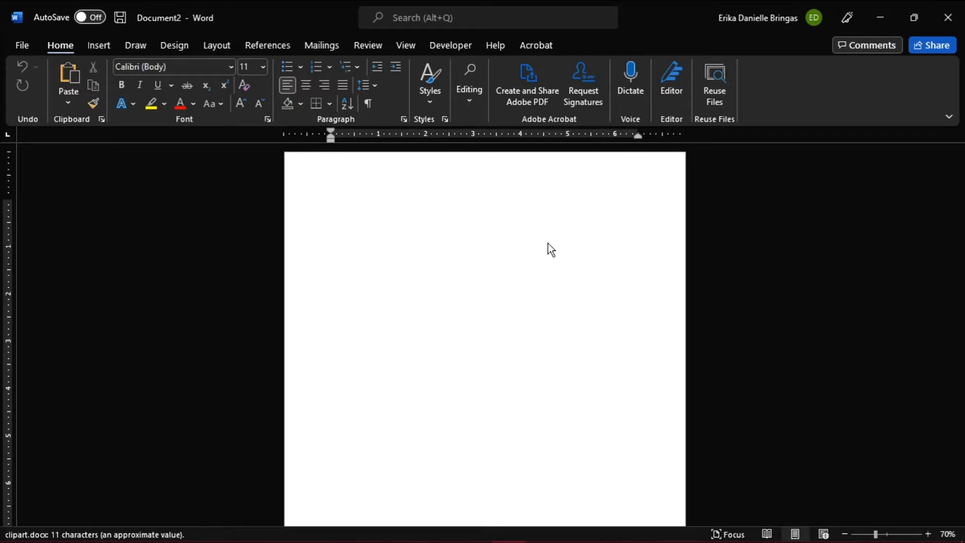
pyautogui.click(332, 203)
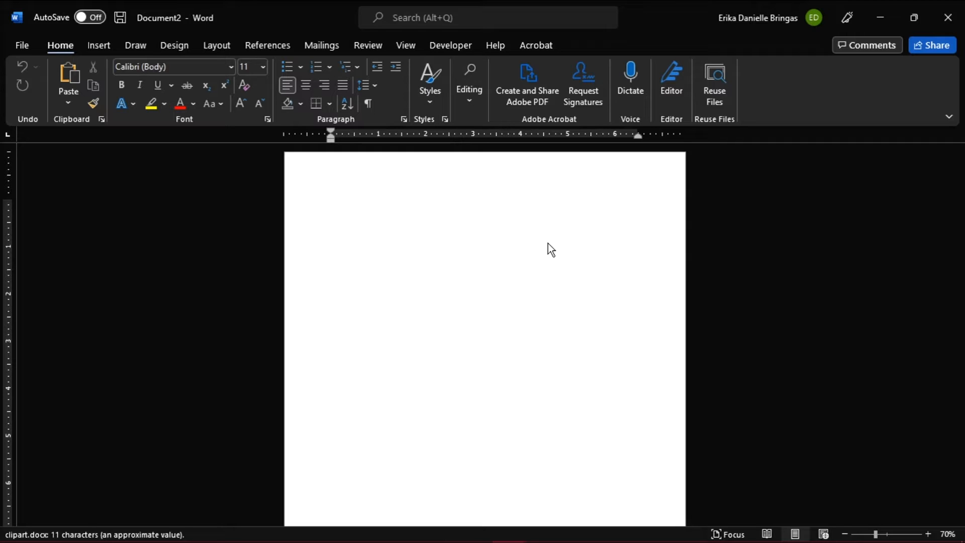
pyautogui.click(331, 203)
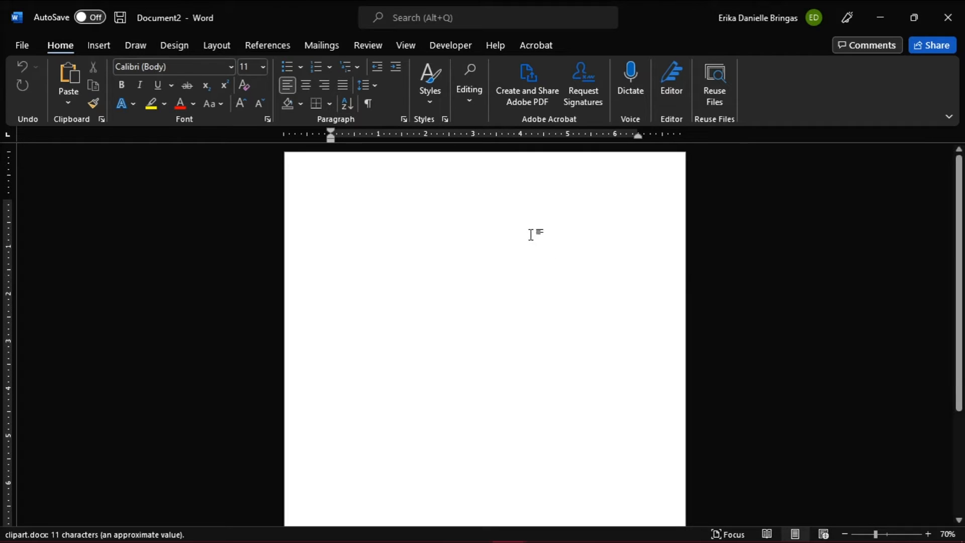
pyautogui.click(98, 46)
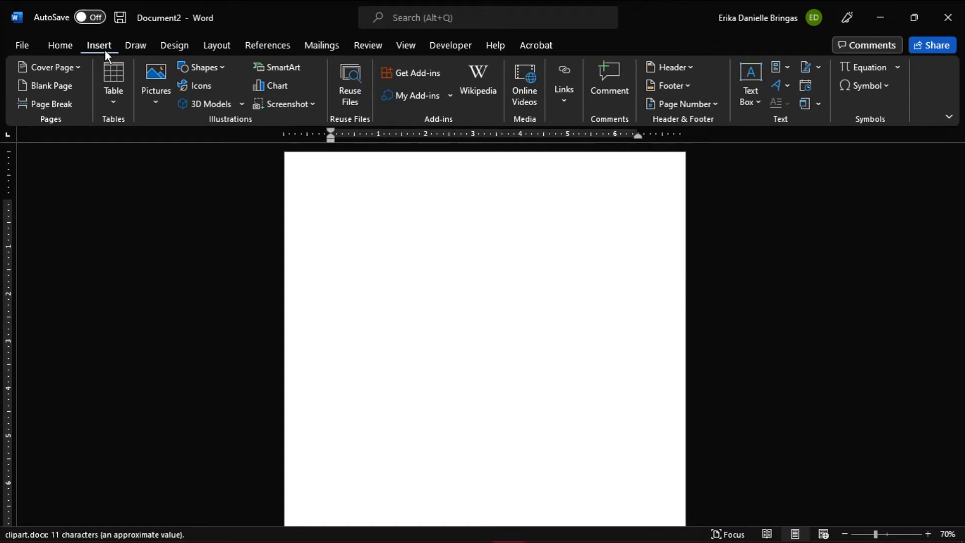
pyautogui.click(201, 66)
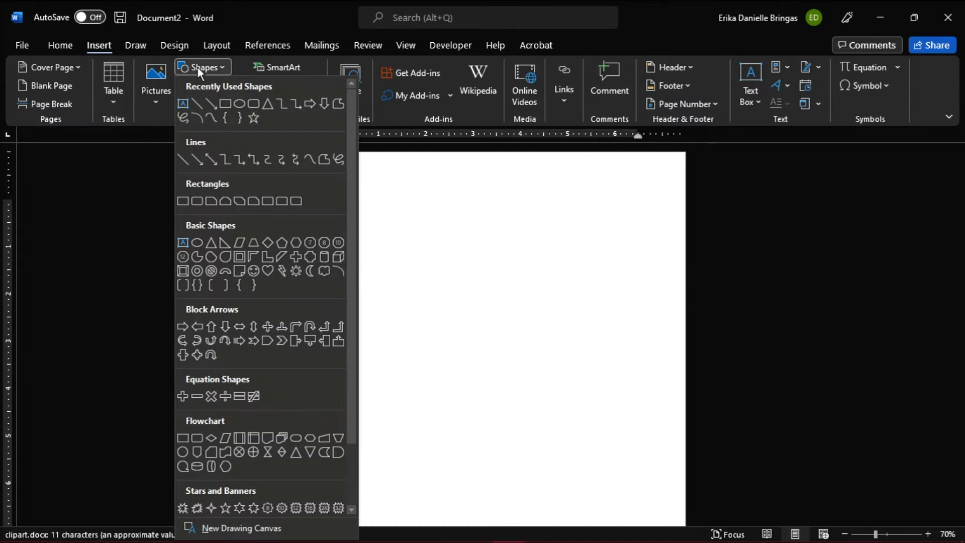
pyautogui.moveTo(239, 103)
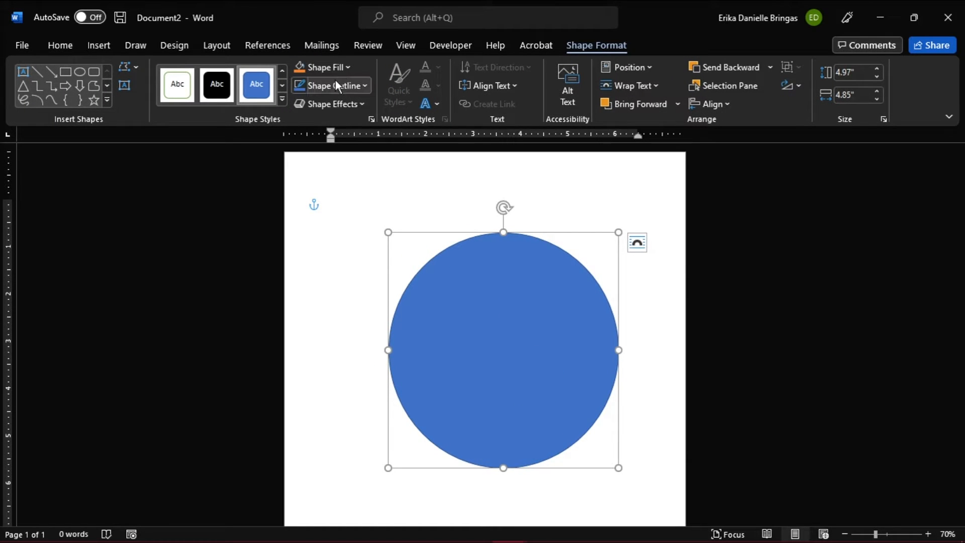
# Step: Fill the head circle brown and give it a thick dark 4½ pt outline
pyautogui.click(350, 68)
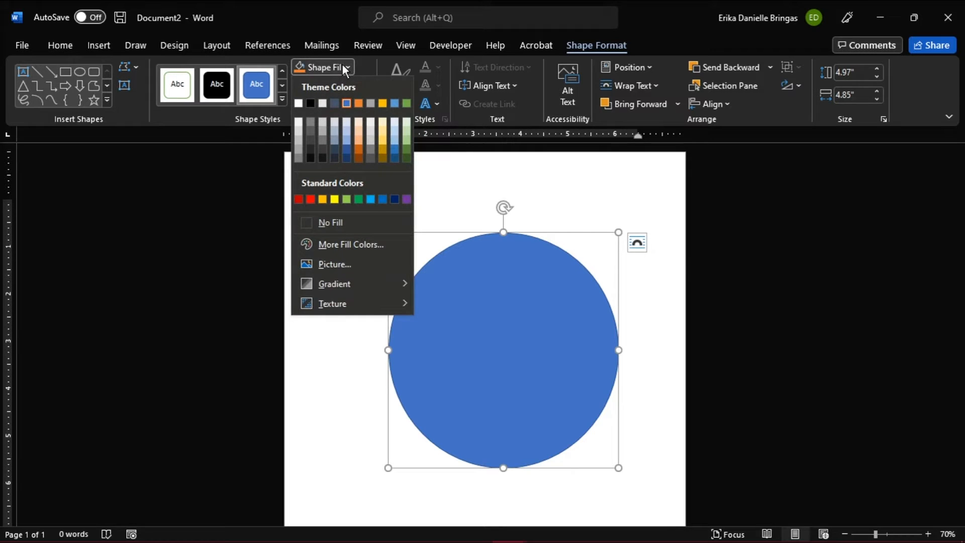
pyautogui.click(358, 146)
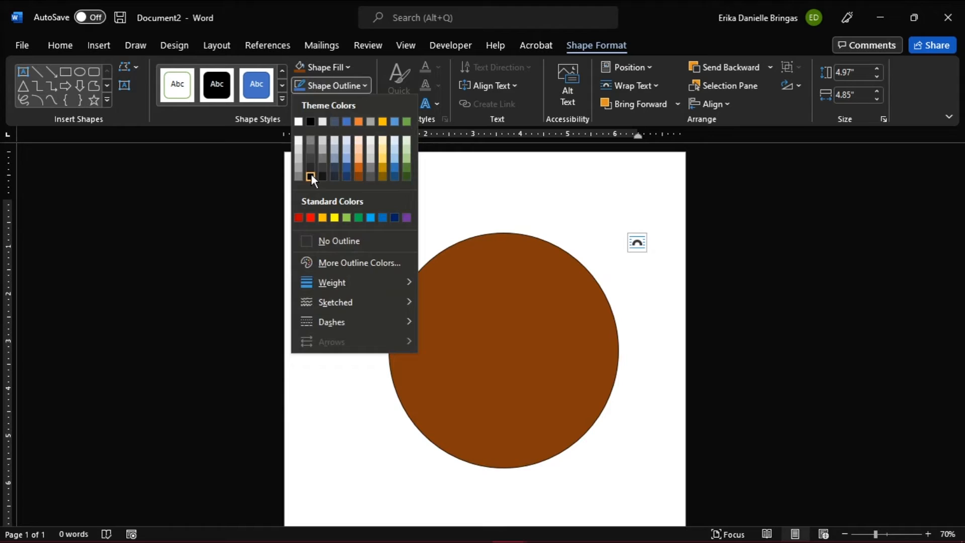
pyautogui.click(332, 283)
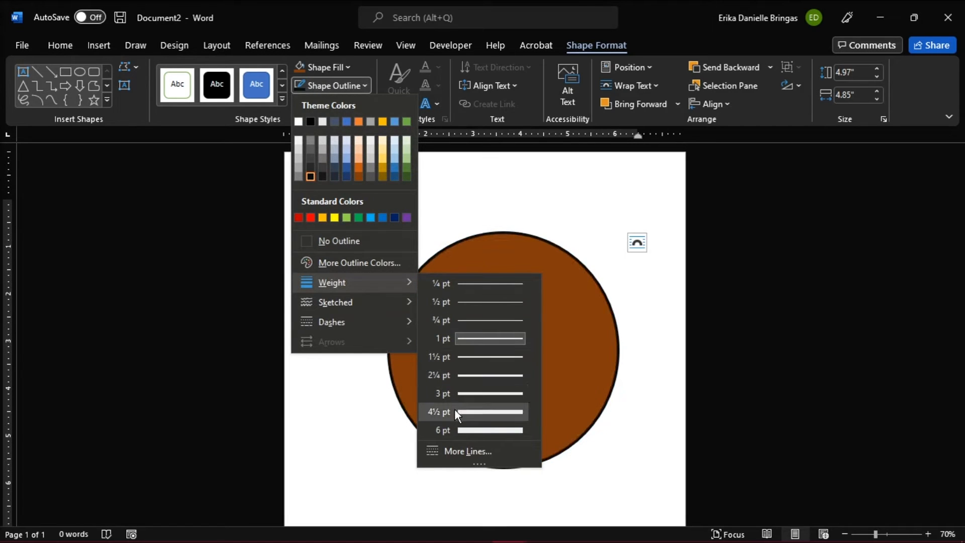
pyautogui.click(440, 412)
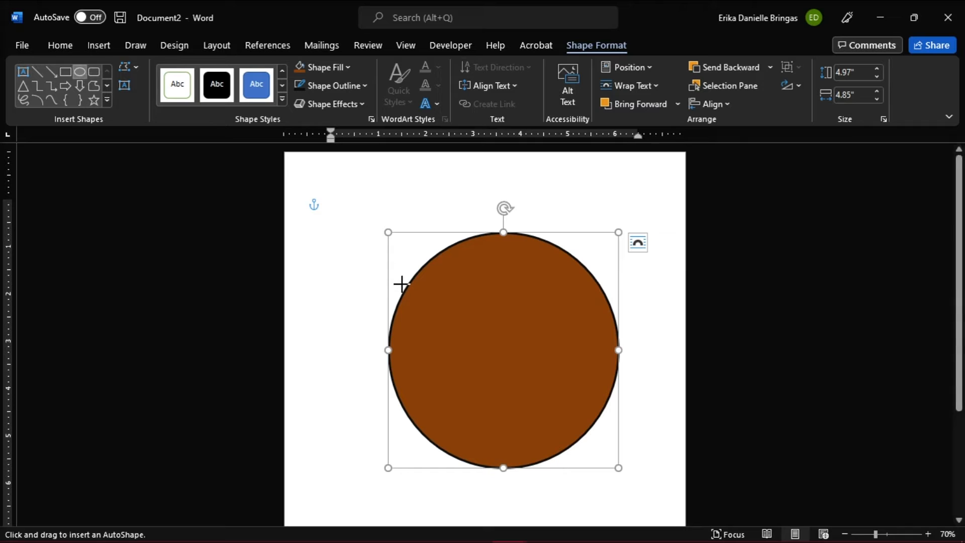
# Step: Draw a small ear circle at the head's upper left with a dark outline
pyautogui.moveTo(400, 284); pyautogui.dragTo(443, 323)
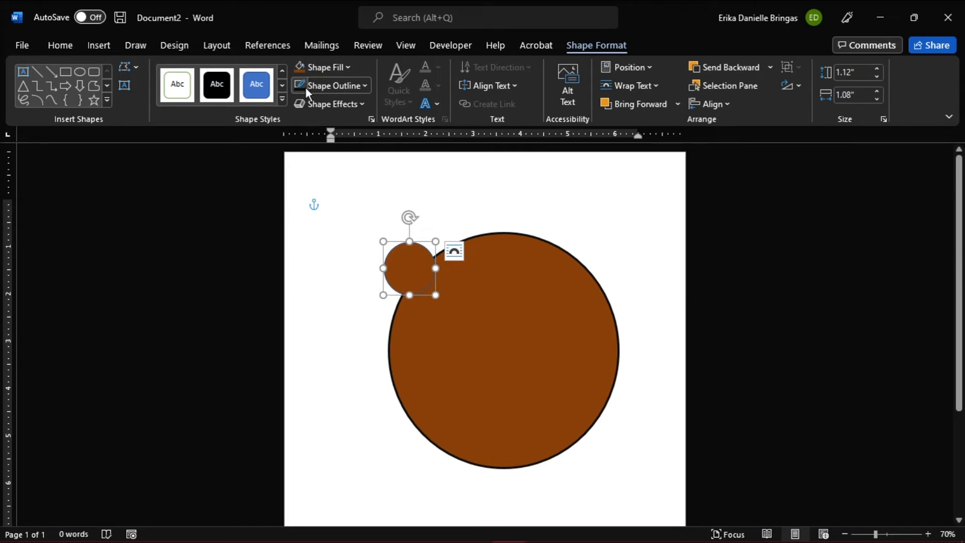
pyautogui.click(330, 86)
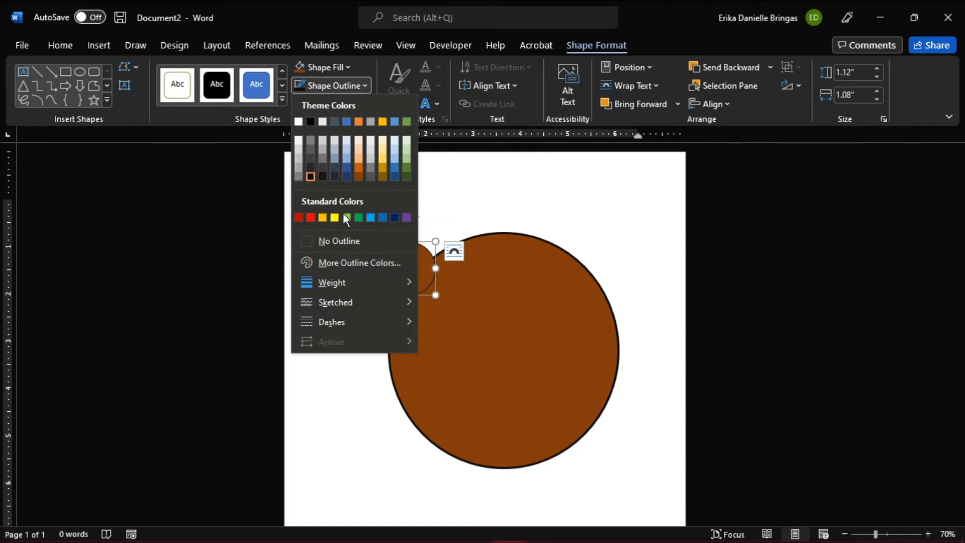
pyautogui.click(346, 217)
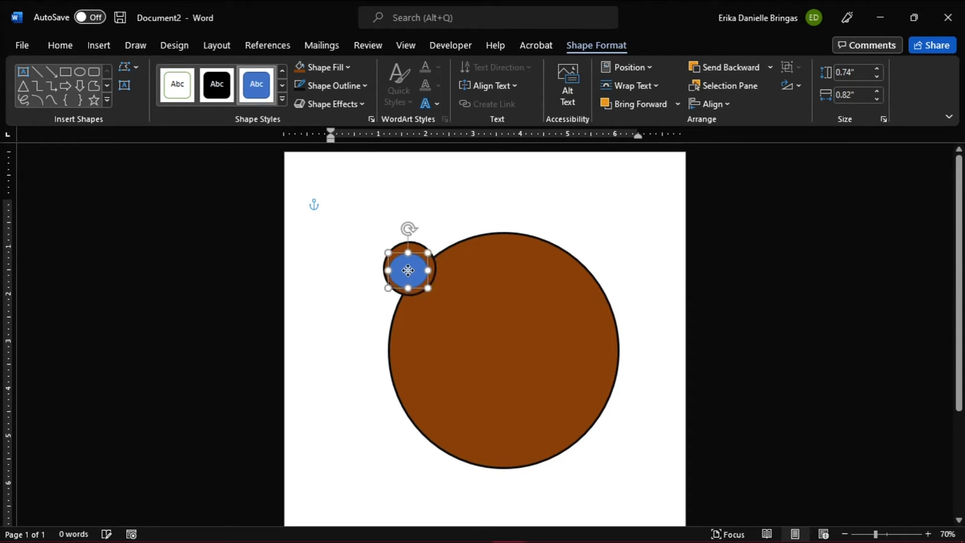
# Step: Fill the smaller inner-ear circle with light orange
pyautogui.click(328, 66)
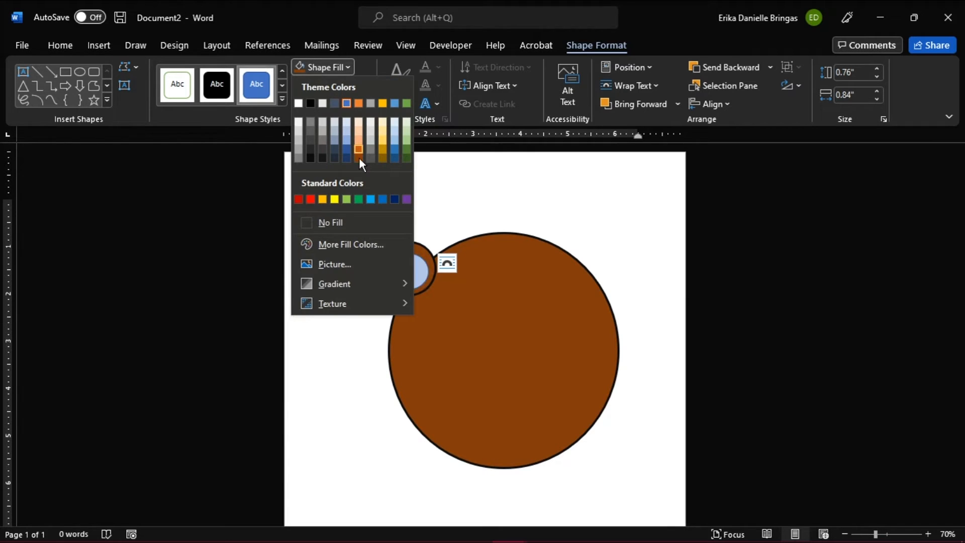
pyautogui.click(346, 148)
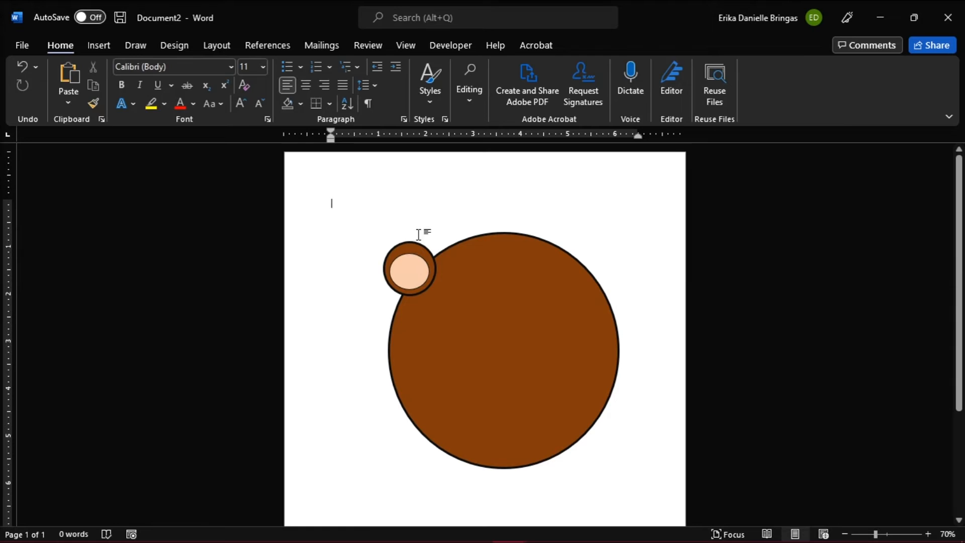
# Step: Group the two left-ear circles and send the ear behind the head circle
pyautogui.click(405, 279)
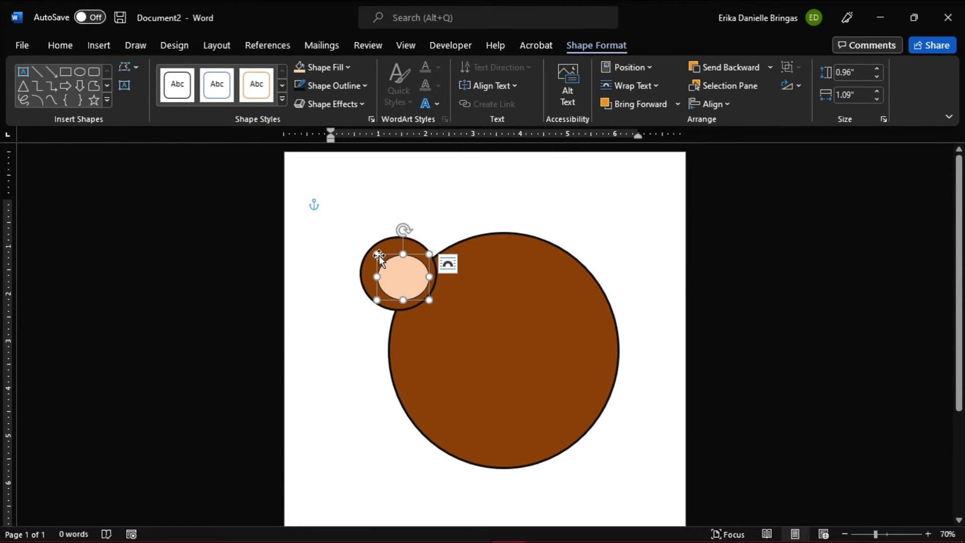
pyautogui.click(60, 45)
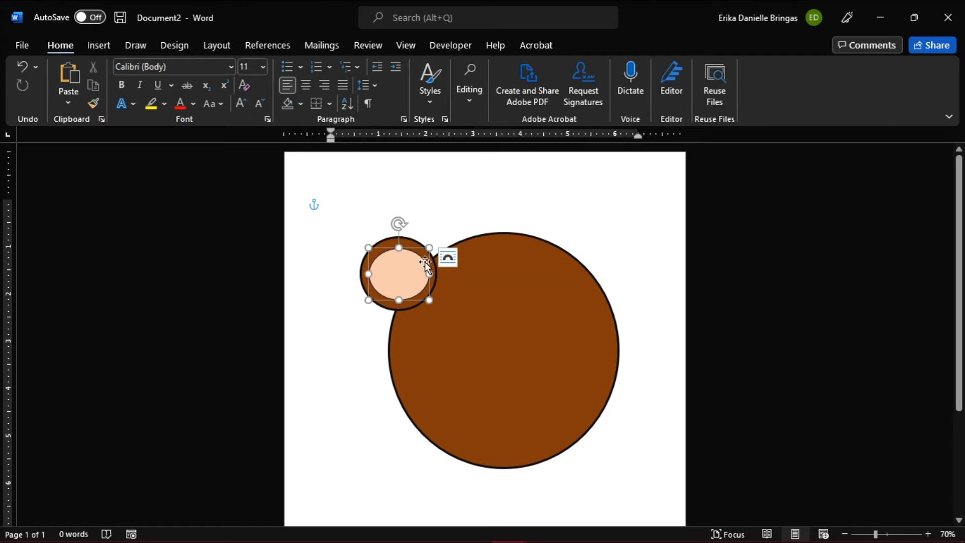
pyautogui.click(423, 265)
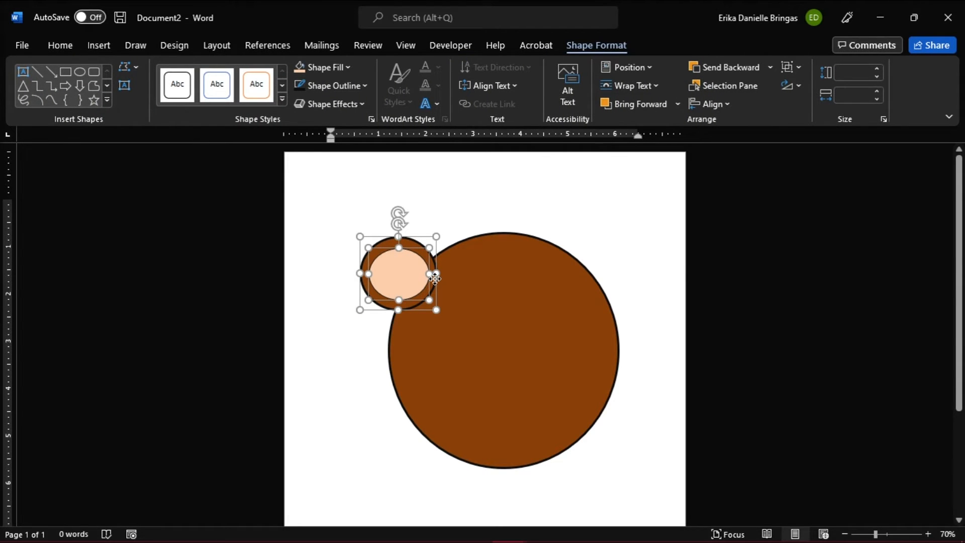
pyautogui.rightClick(431, 277)
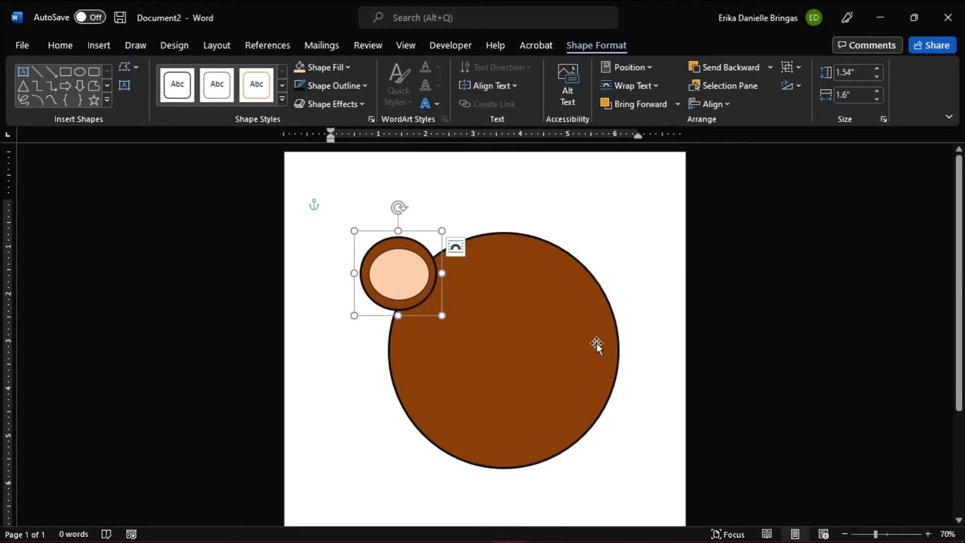
pyautogui.moveTo(654, 121)
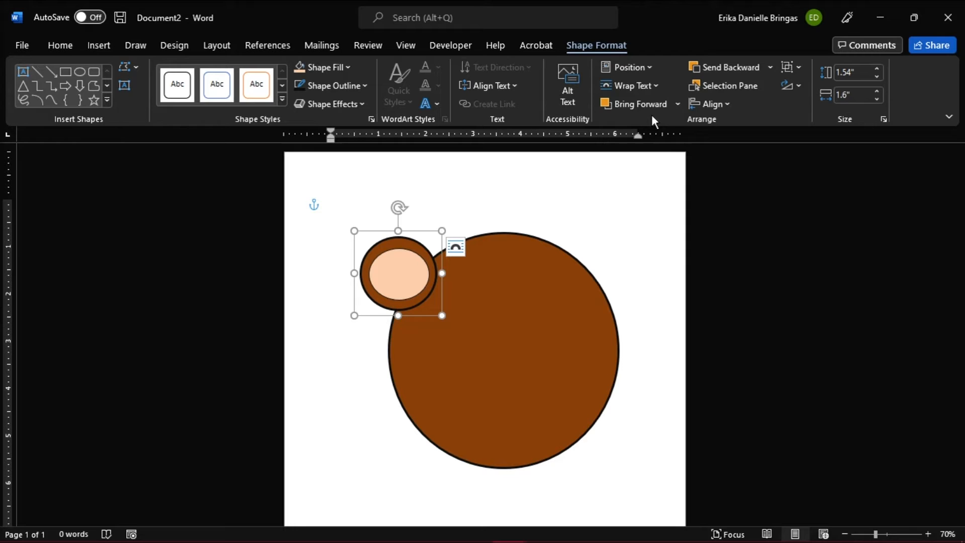
pyautogui.click(729, 67)
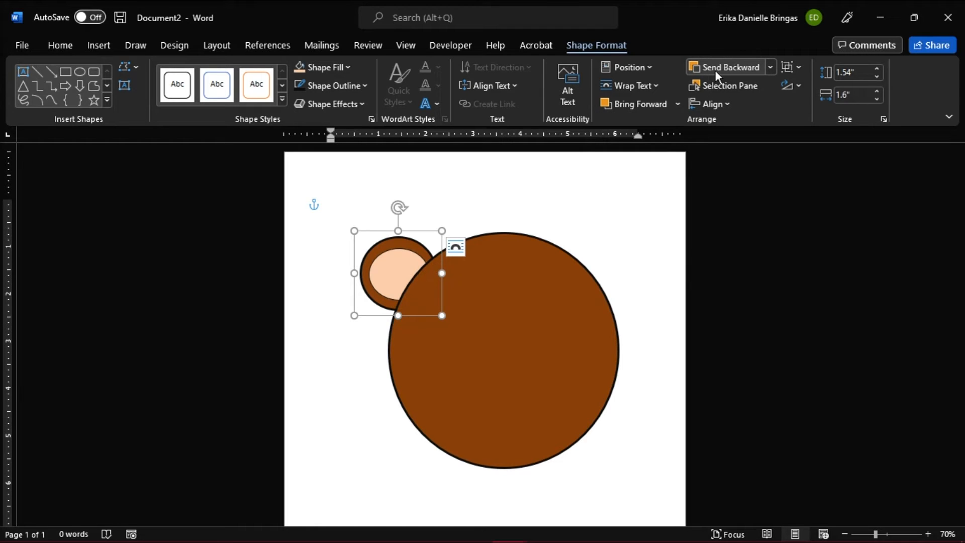
# Step: Duplicate the grouped ear and move the copy to the head's upper right
pyautogui.press('ctrl+c')
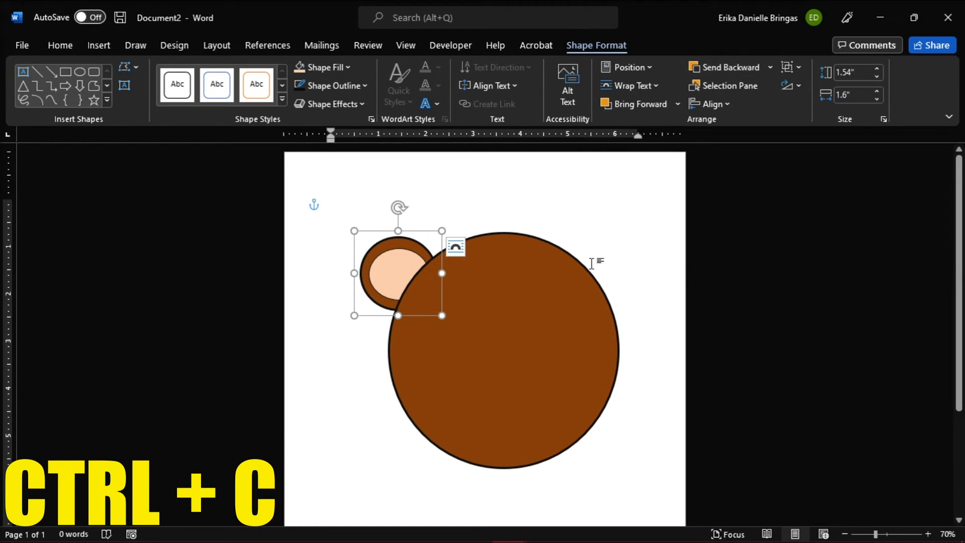
pyautogui.press('ctrl+v')
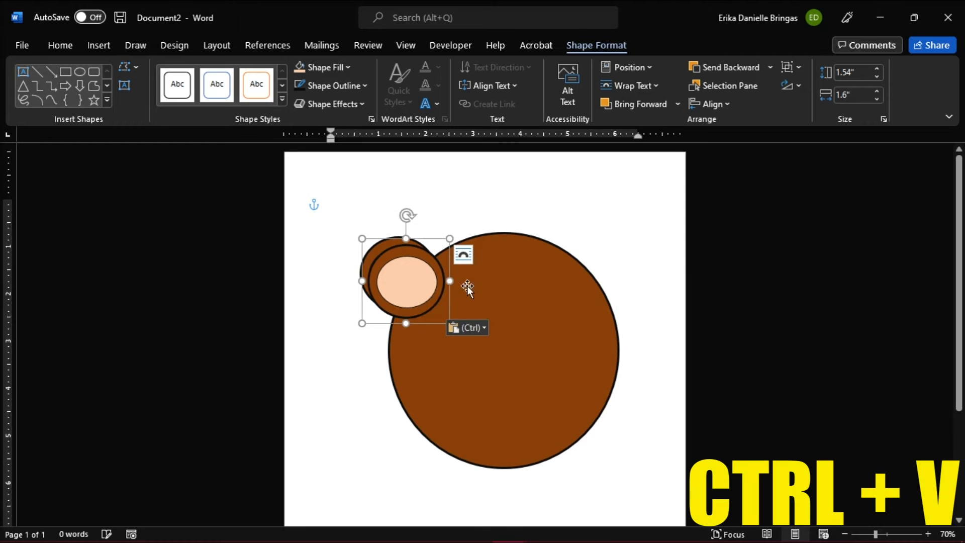
pyautogui.moveTo(403, 280); pyautogui.dragTo(580, 284)
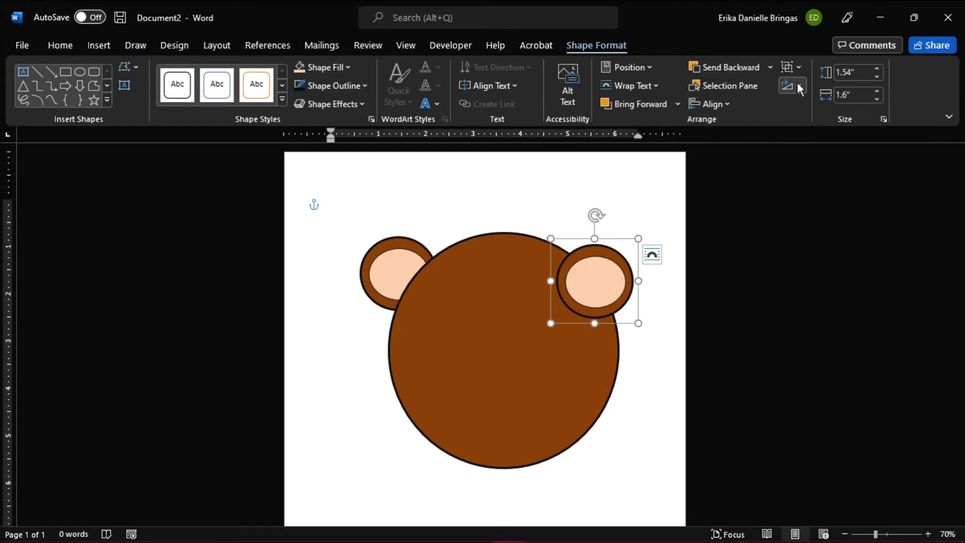
pyautogui.click(800, 84)
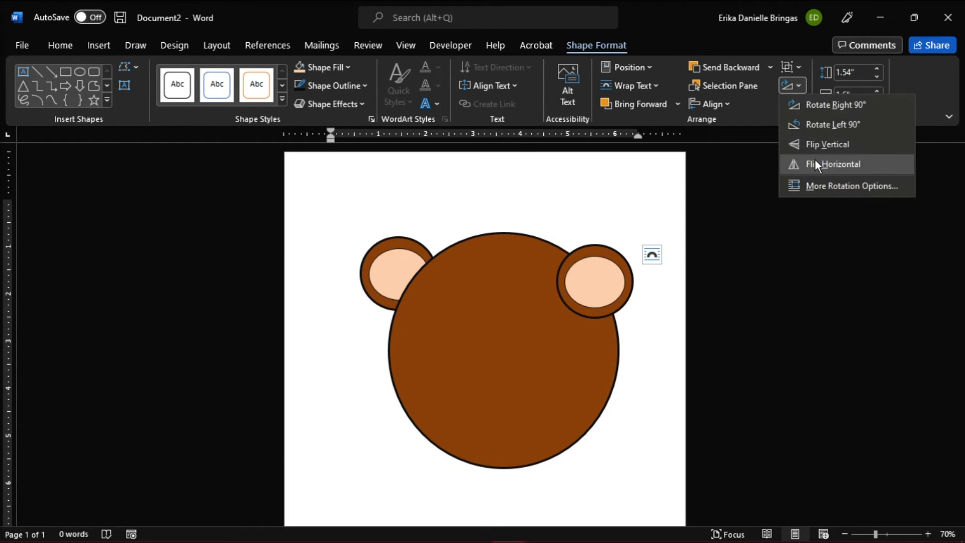
# Step: Send the right ear behind the head so both ears sit tucked in place
pyautogui.click(825, 165)
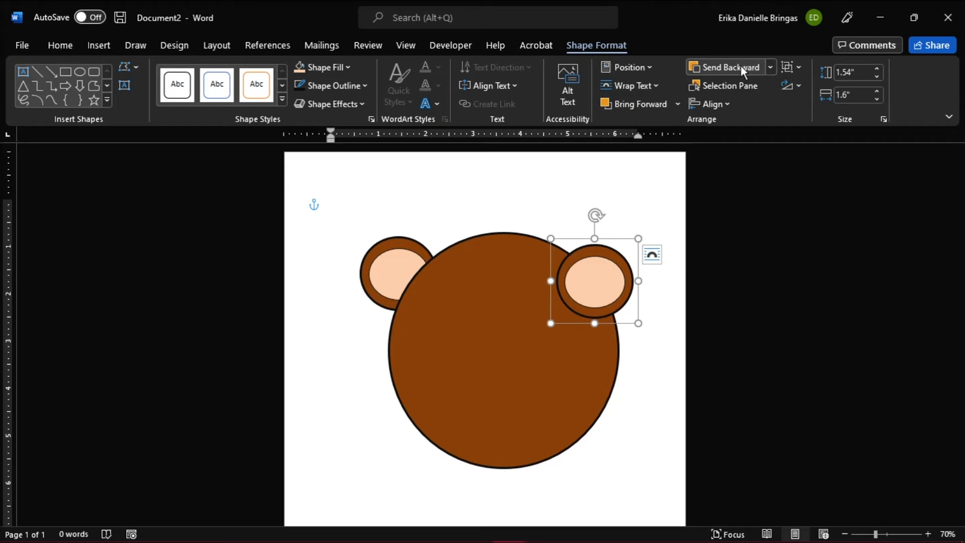
pyautogui.click(727, 66)
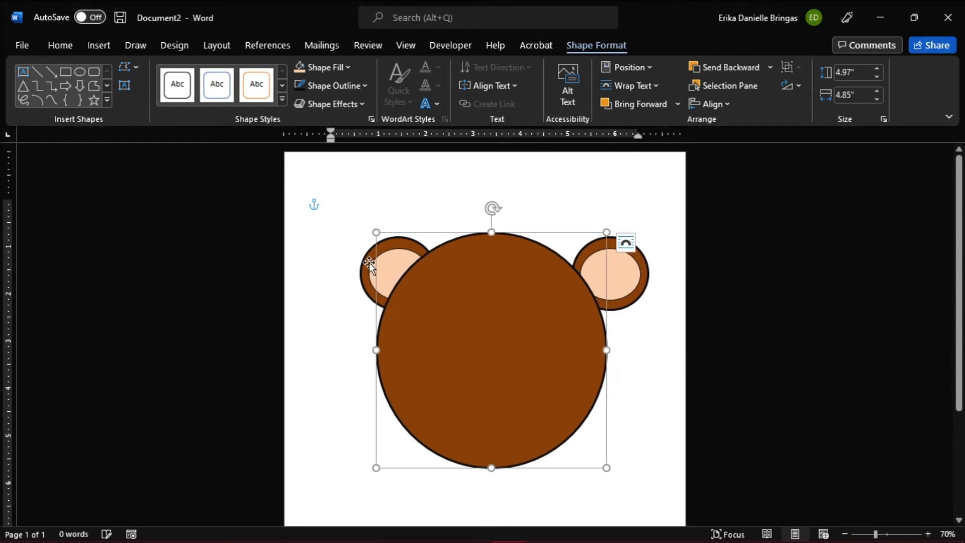
pyautogui.click(631, 390)
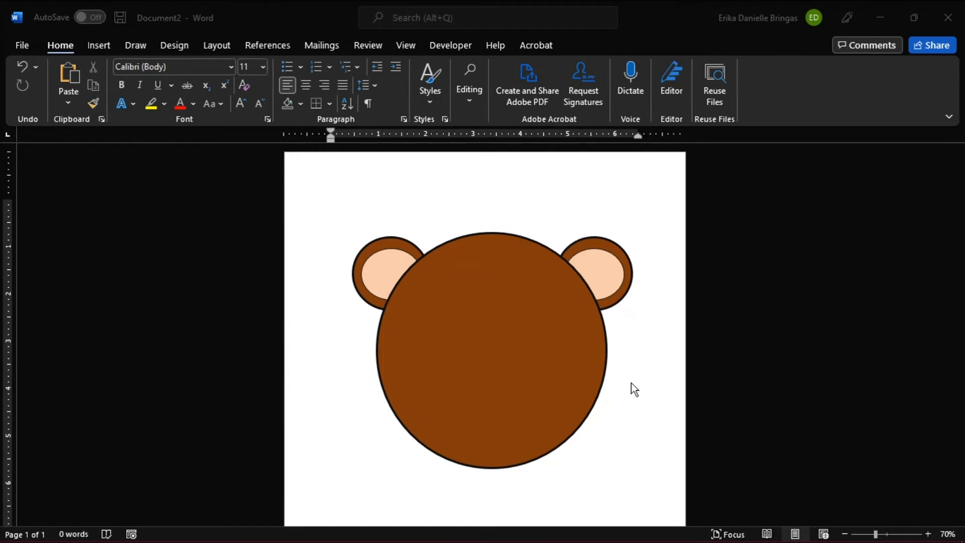
pyautogui.click(490, 350)
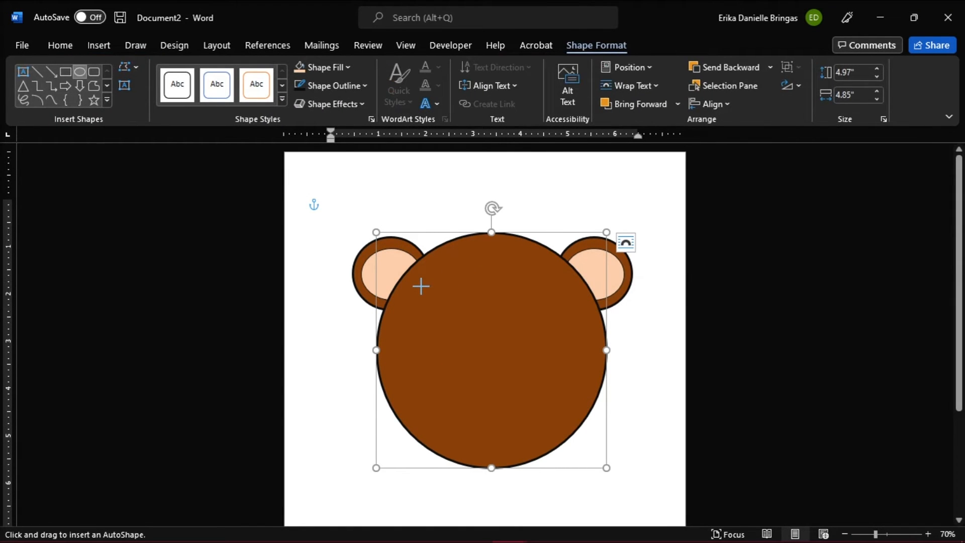
# Step: Draw the black eye ovals with white highlights on the upper face
pyautogui.moveTo(423, 288); pyautogui.dragTo(464, 336)
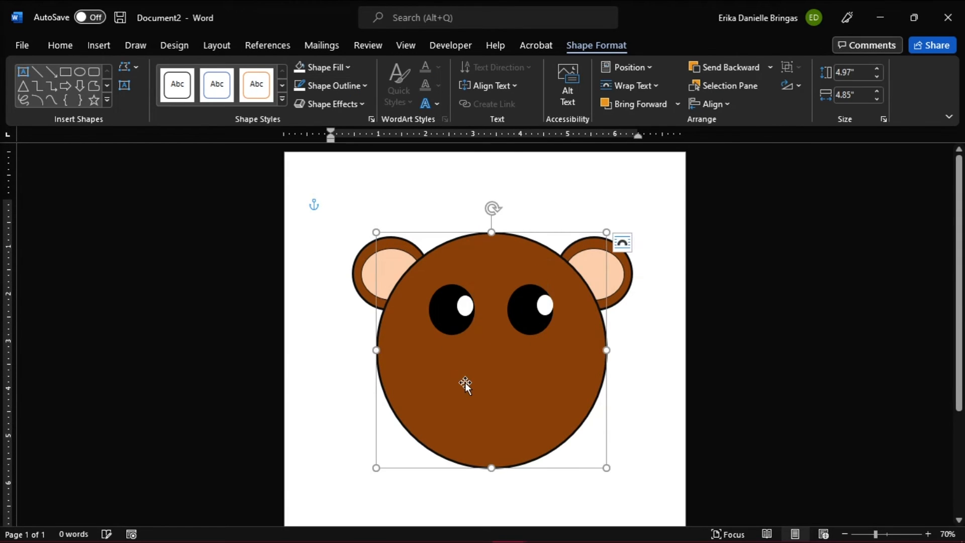
pyautogui.moveTo(534, 346)
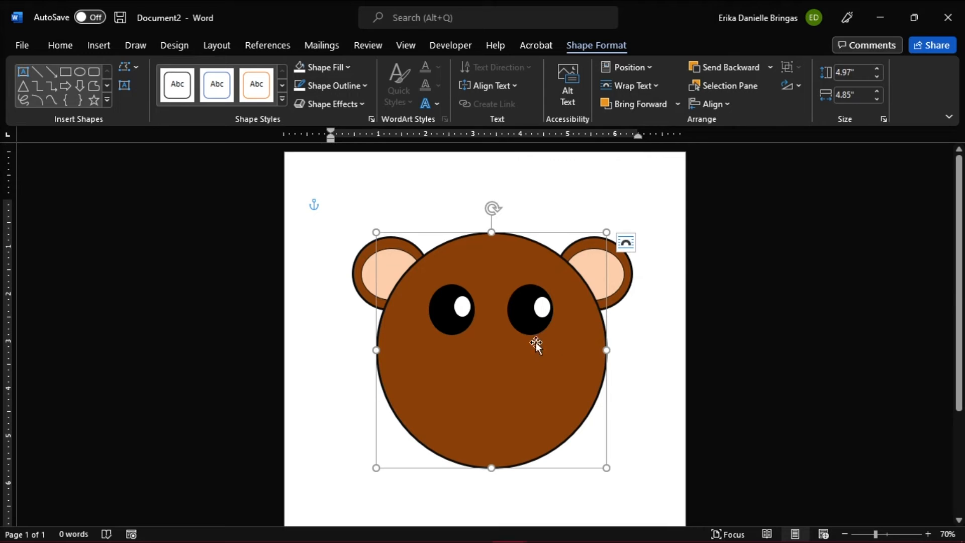
pyautogui.click(80, 70)
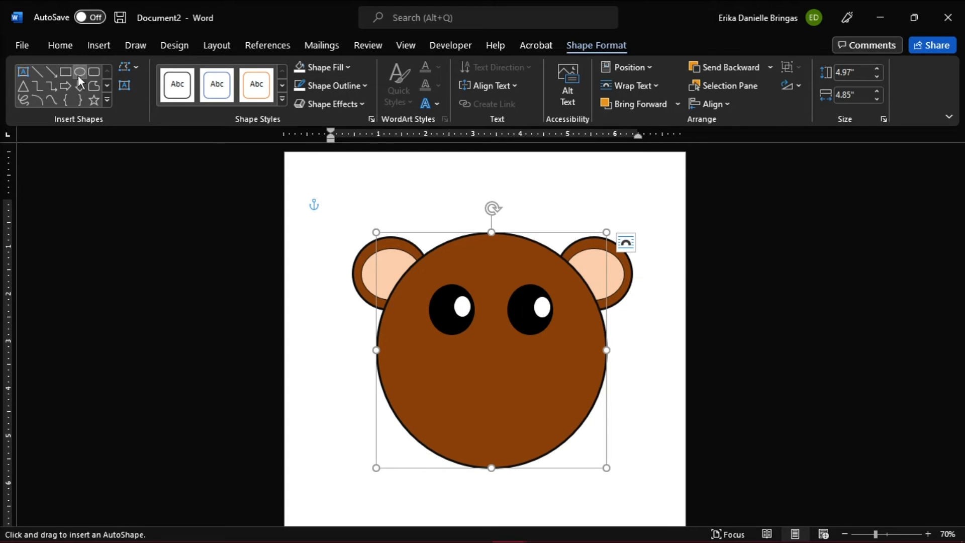
# Step: Draw a white muzzle oval on the lower face with a 3 pt dark outline
pyautogui.moveTo(443, 382); pyautogui.dragTo(504, 431)
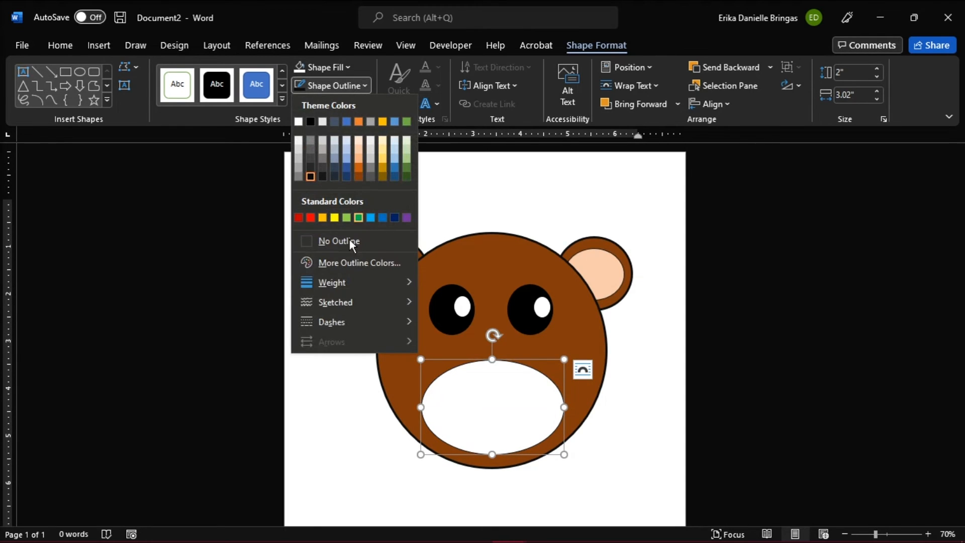
pyautogui.click(332, 282)
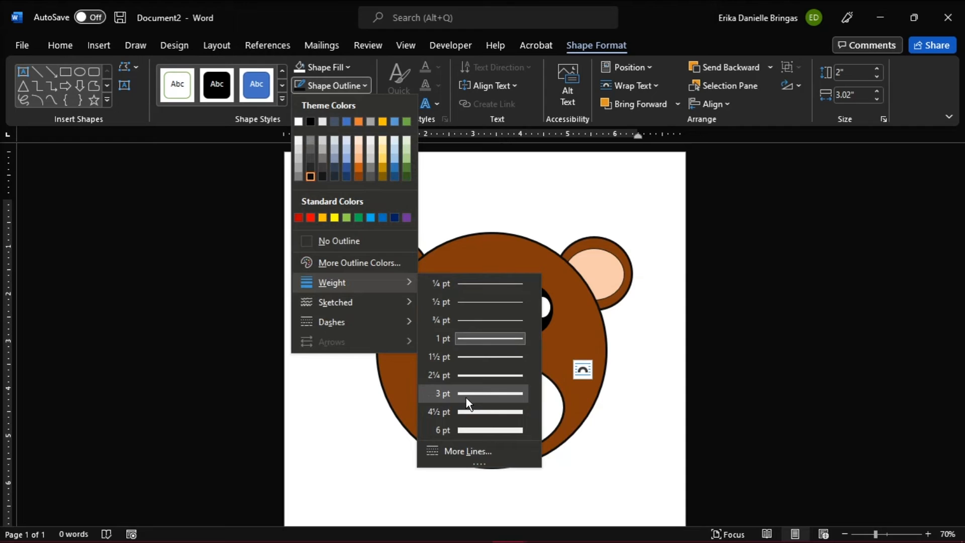
pyautogui.click(442, 394)
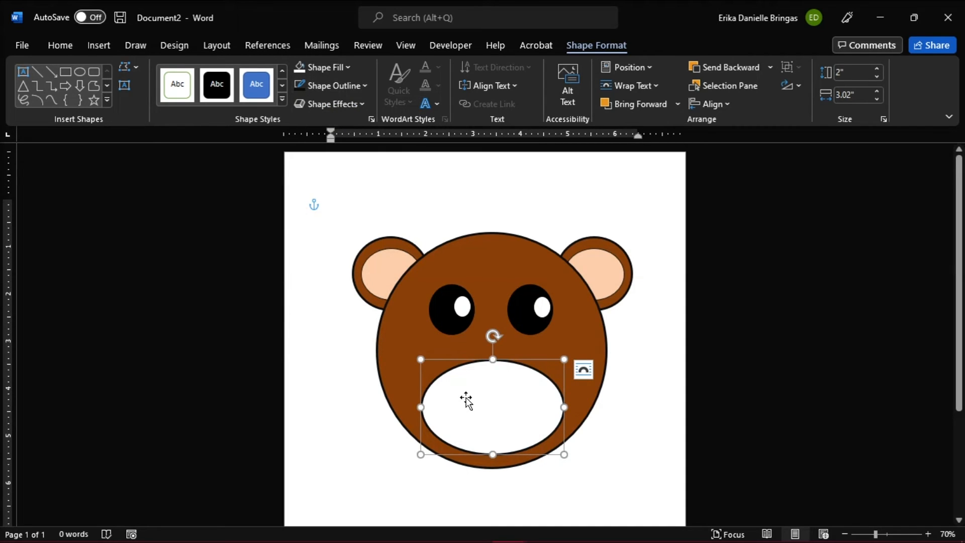
pyautogui.click(79, 73)
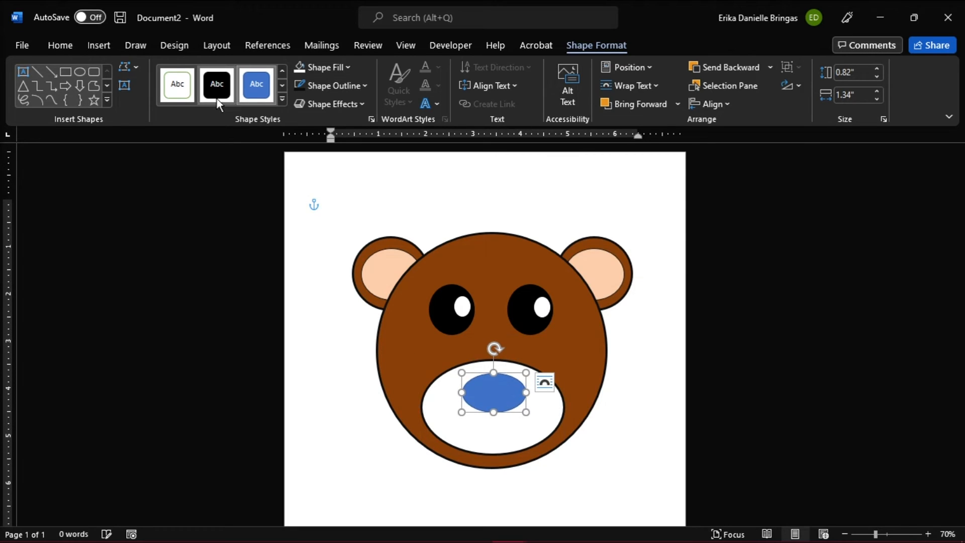
# Step: Make the nose oval solid black, position it in the muzzle, and add the curved mouth
pyautogui.click(217, 85)
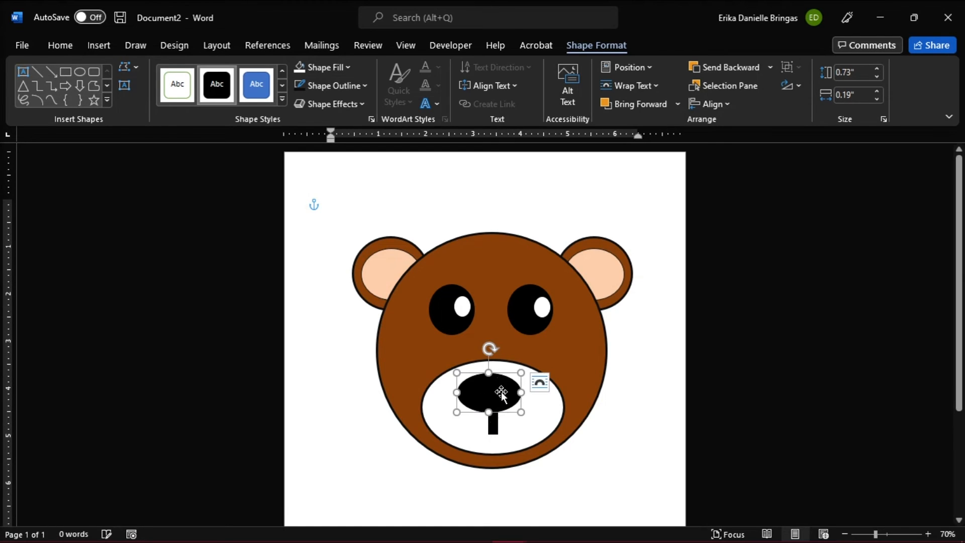
pyautogui.moveTo(500, 392); pyautogui.dragTo(492, 406)
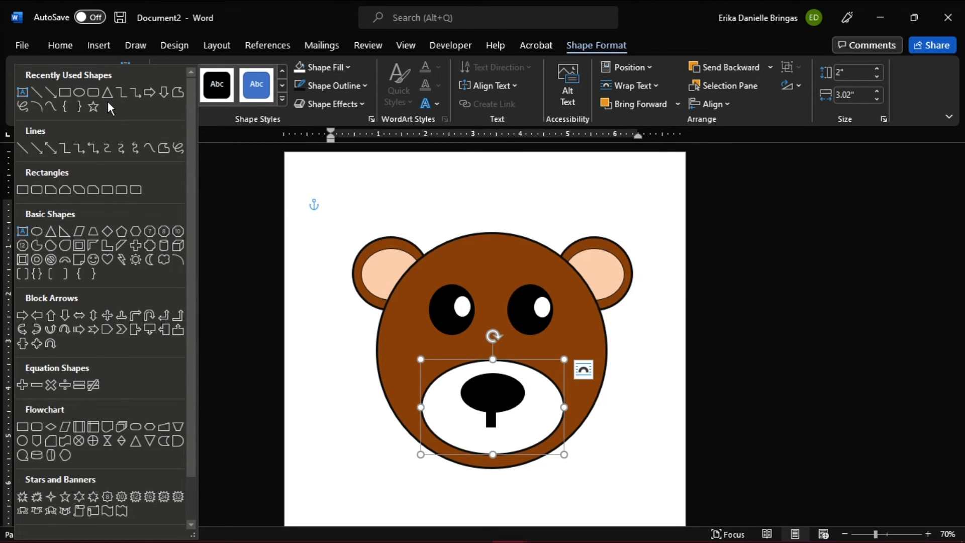
pyautogui.moveTo(128, 360)
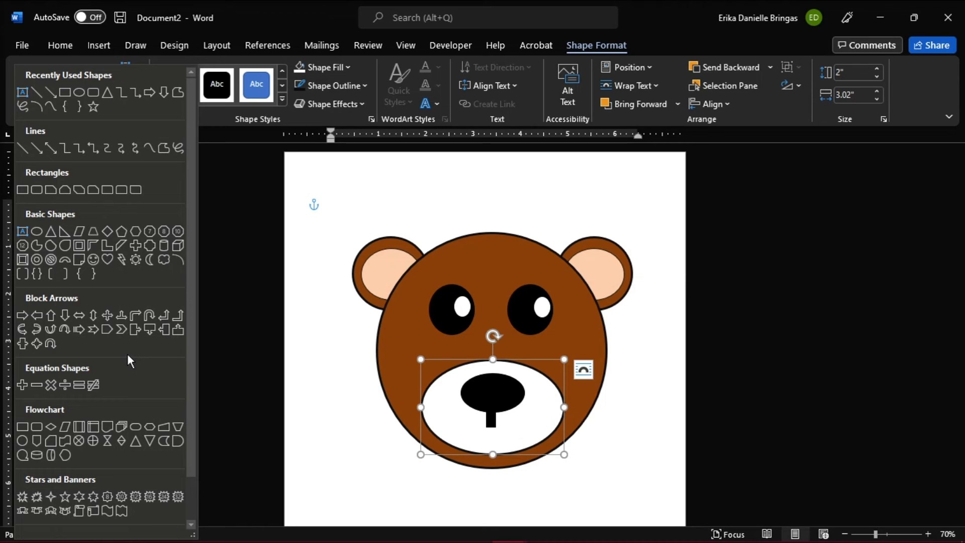
pyautogui.moveTo(149, 259)
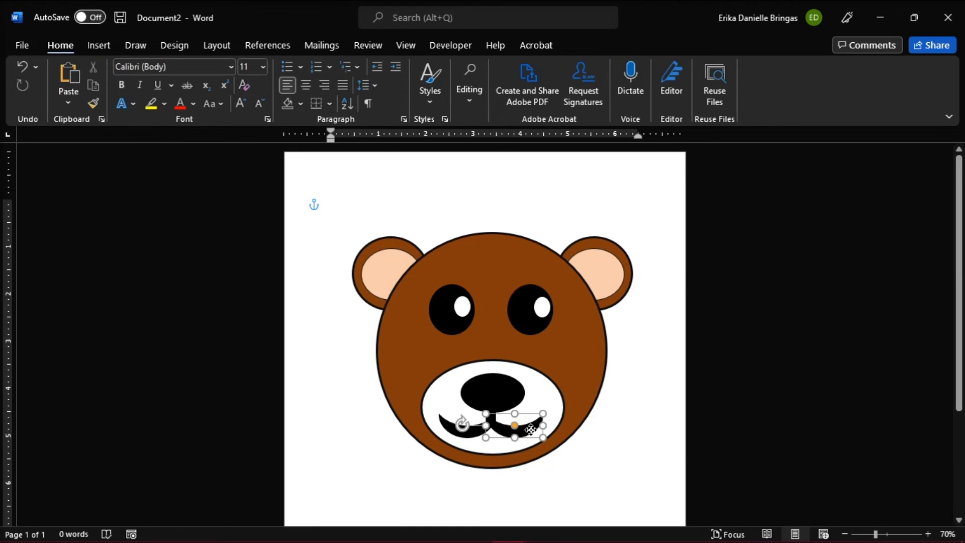
pyautogui.click(629, 440)
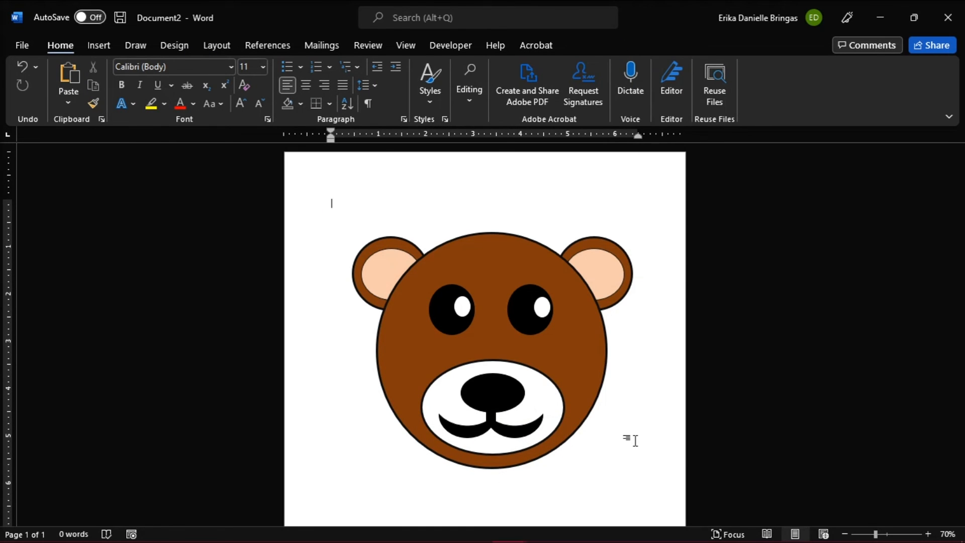
pyautogui.moveTo(432, 323)
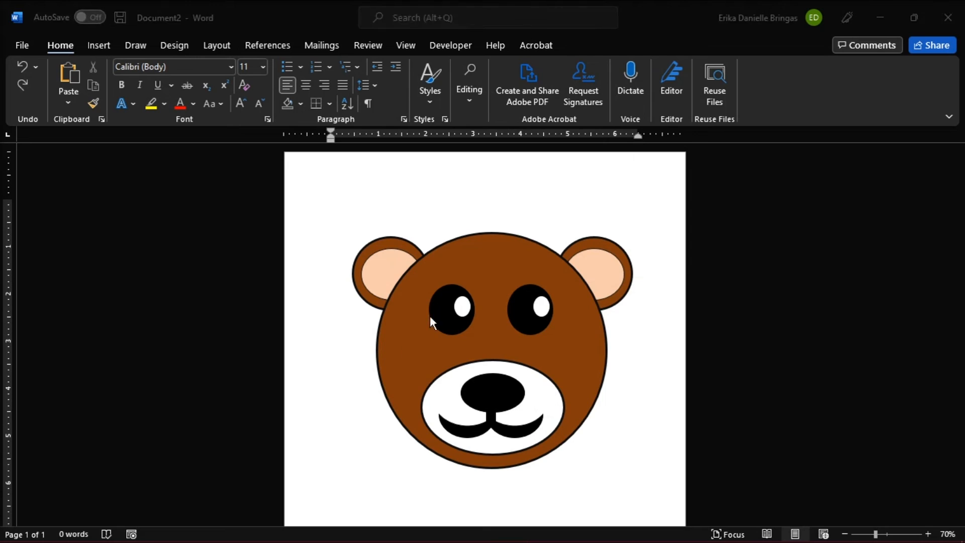
# Step: Select all the face shapes and group them into one object
pyautogui.click(433, 323)
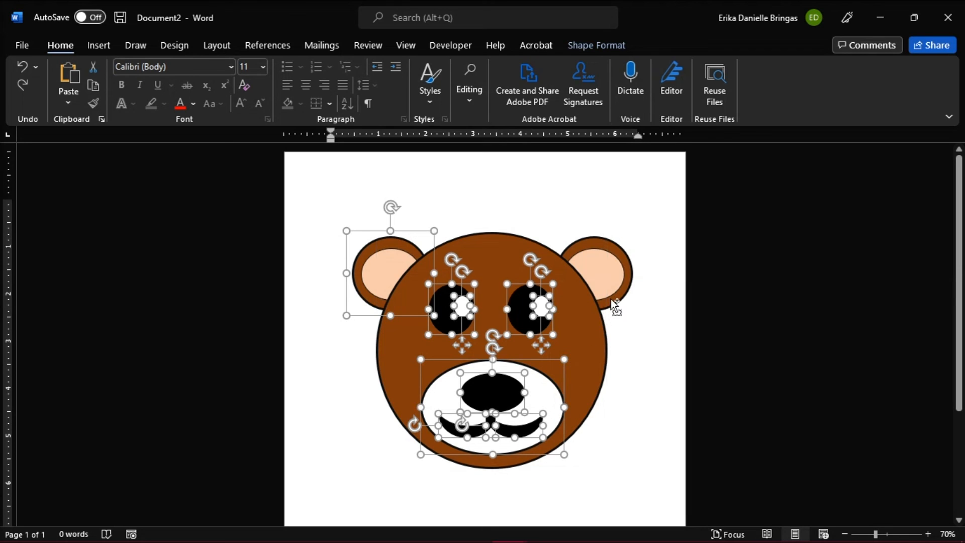
pyautogui.rightClick(613, 308)
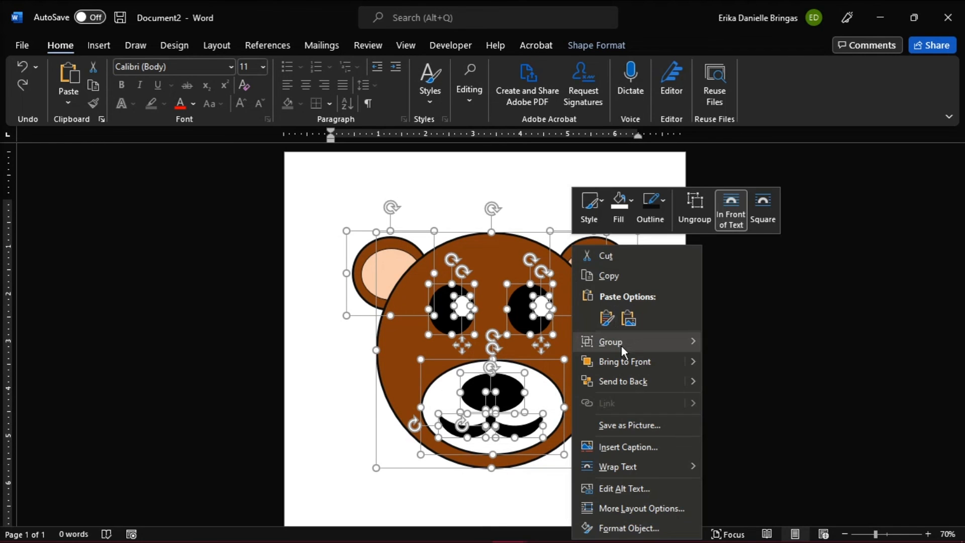
pyautogui.click(610, 342)
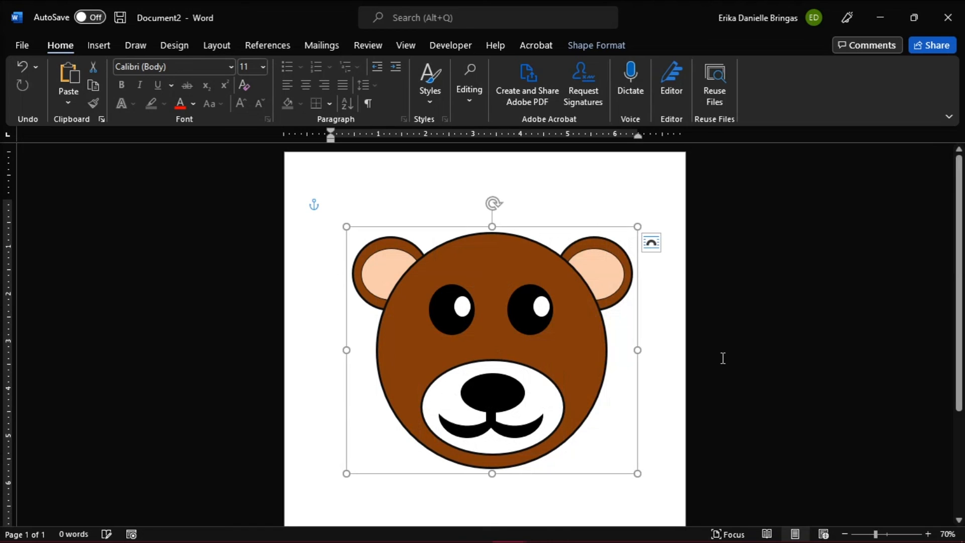
# Step: Shrink and stretch the grouped bear face, then return it to near full size
pyautogui.moveTo(637, 473); pyautogui.dragTo(585, 408)
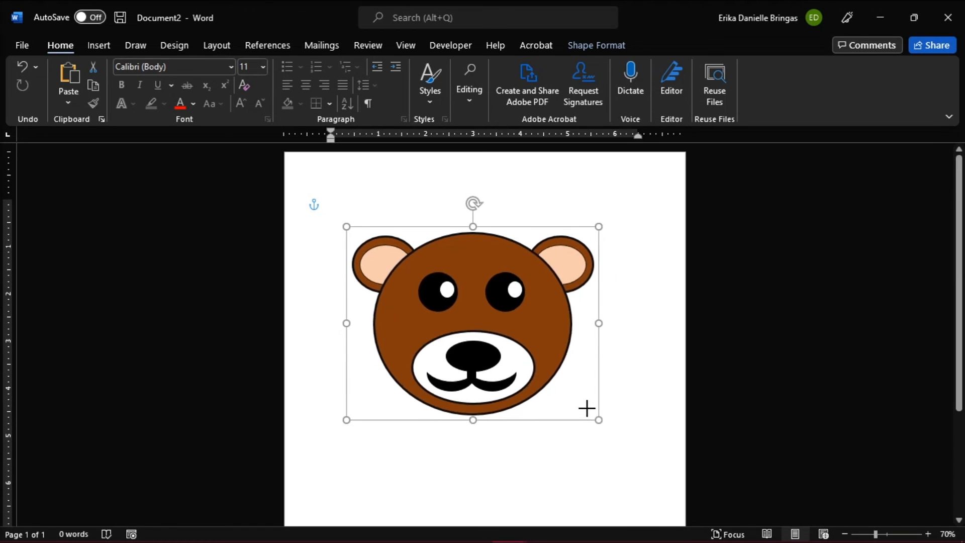
pyautogui.moveTo(598, 420); pyautogui.dragTo(511, 303)
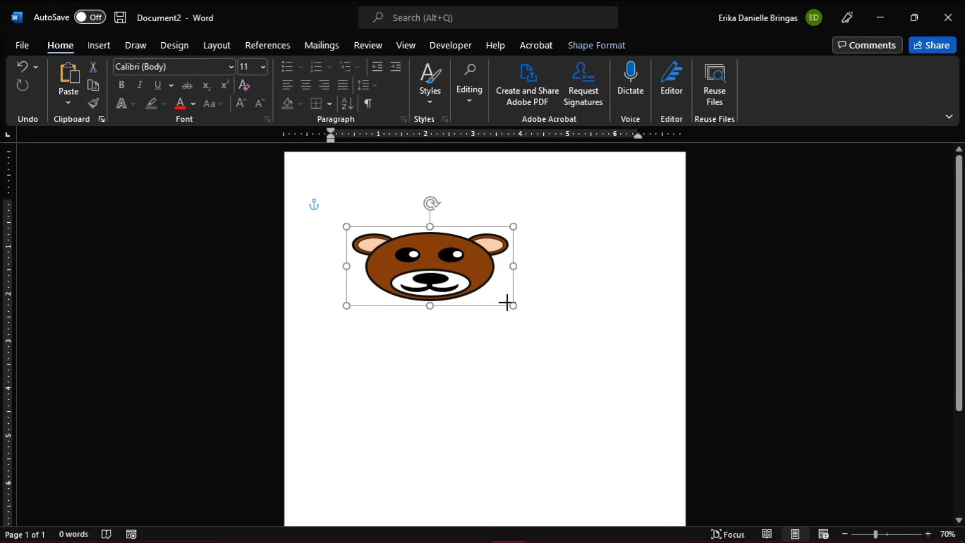
pyautogui.moveTo(512, 306); pyautogui.dragTo(456, 328)
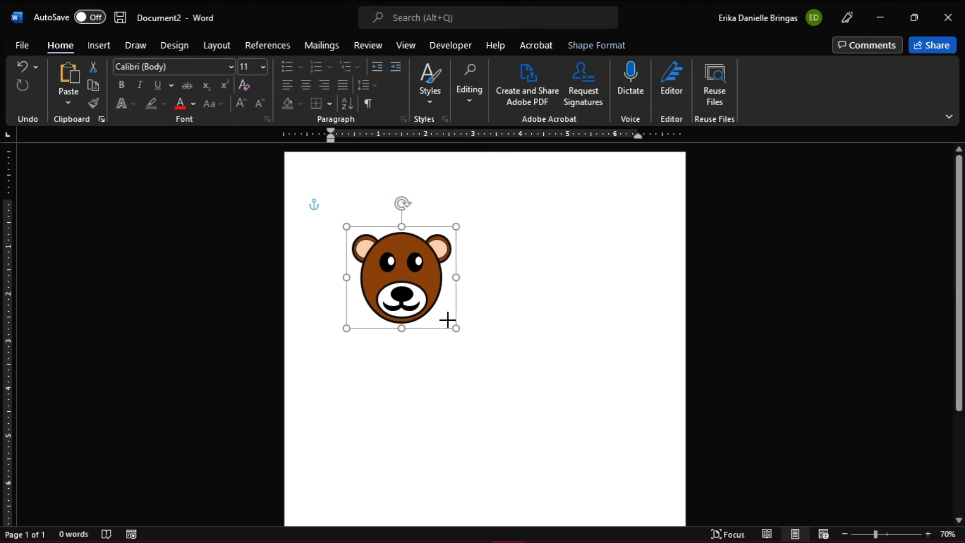
pyautogui.moveTo(457, 327); pyautogui.dragTo(629, 466)
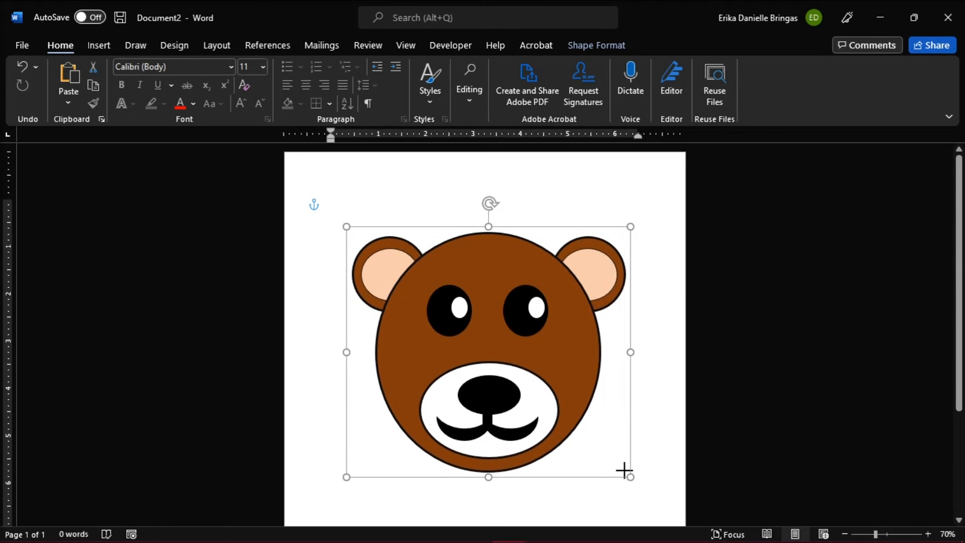
pyautogui.click(668, 454)
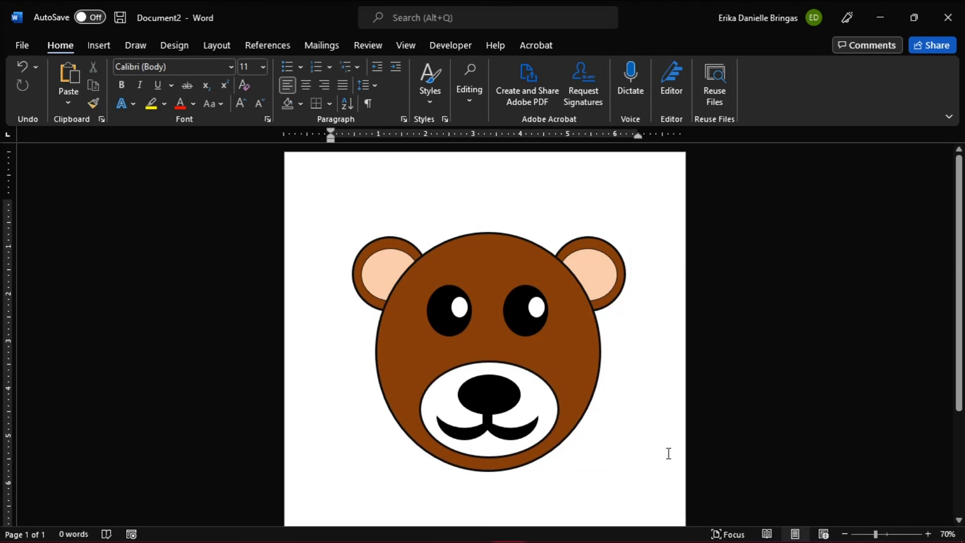
pyautogui.click(332, 203)
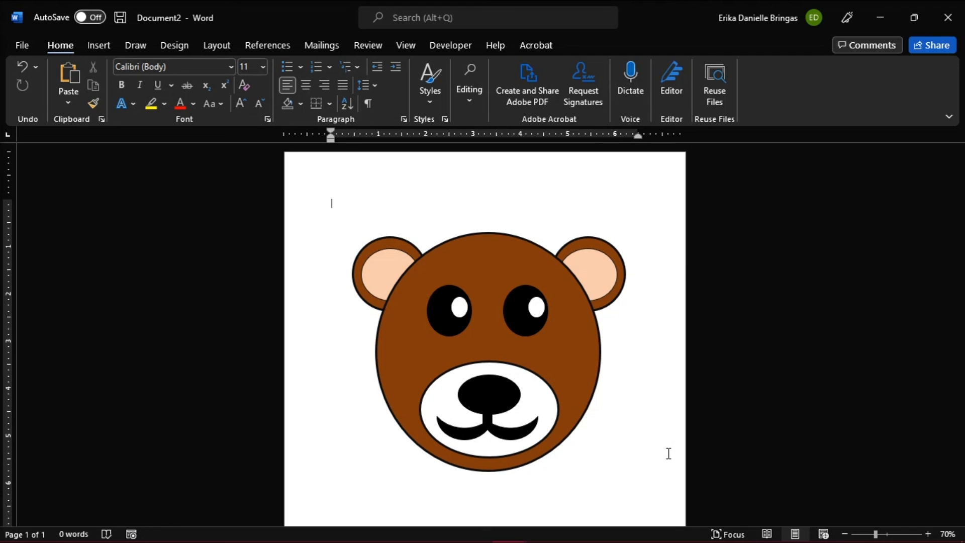